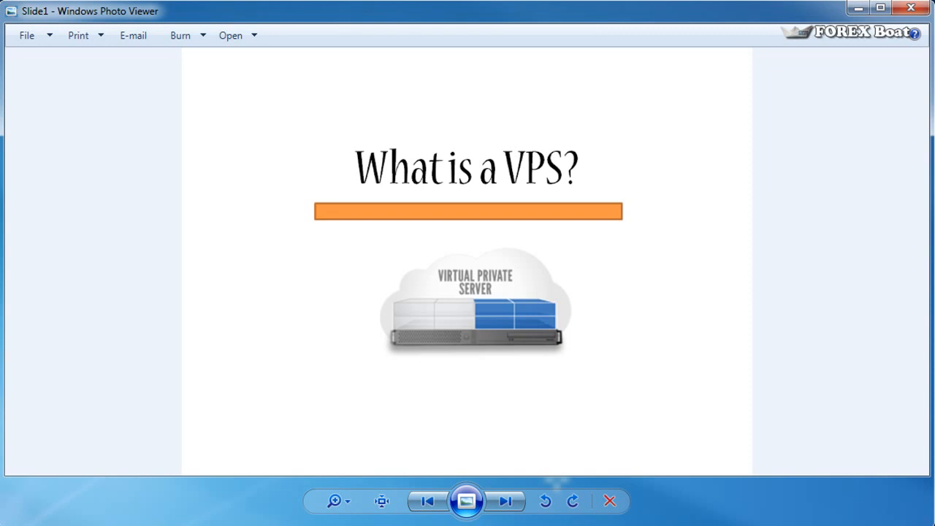
- Advance from the title slide to the diagram of a computer trading directly with the broker
{"action": "left_click", "coordinate": [506, 500]}
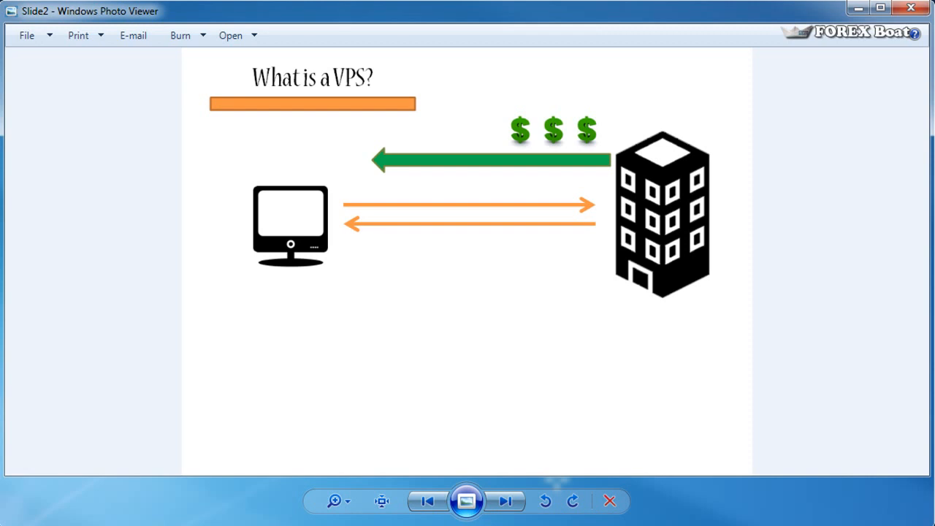
- Advance through the VPS diagrams until only the VPS connects to the broker, computer unlinked
{"action": "left_click", "coordinate": [505, 502]}
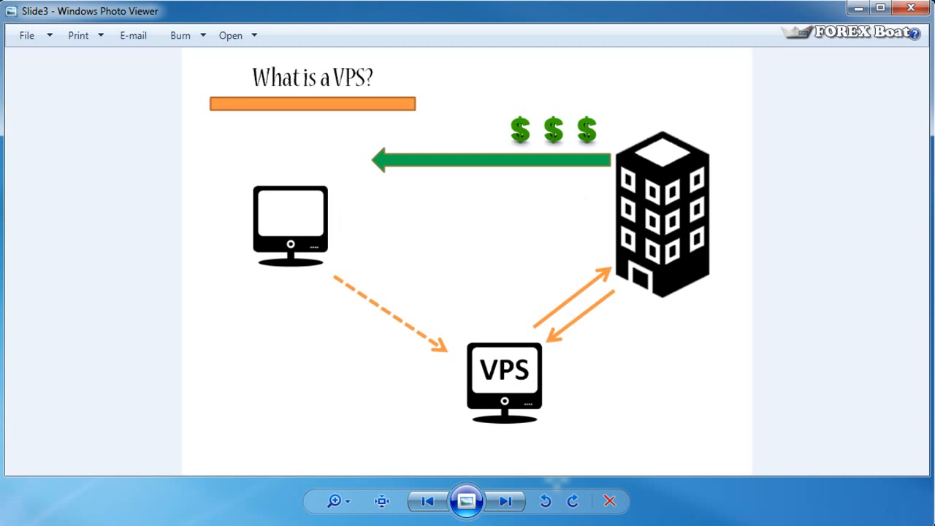
{"action": "left_click", "coordinate": [504, 501]}
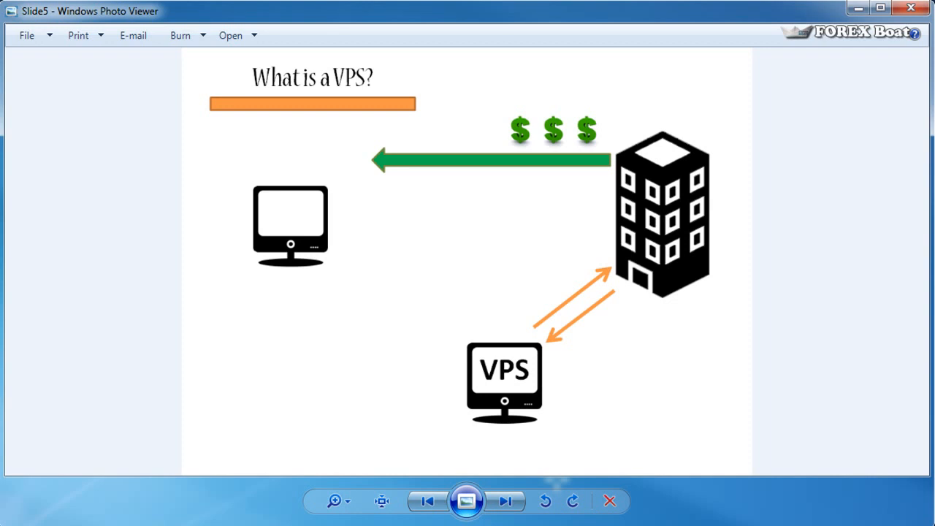
- Advance to the 'Why use a VPS?' slide showing the first benefit, Works 24/7
{"action": "left_click", "coordinate": [505, 502]}
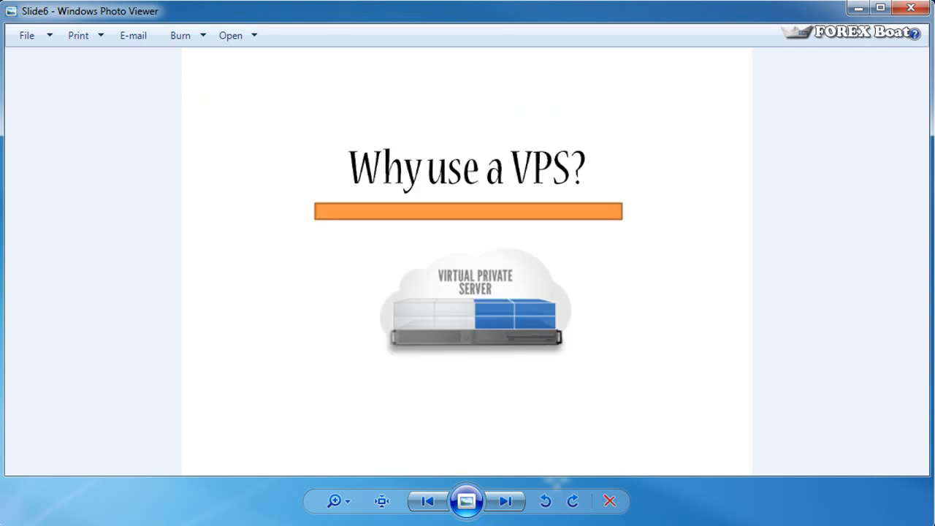
{"action": "left_click", "coordinate": [506, 502]}
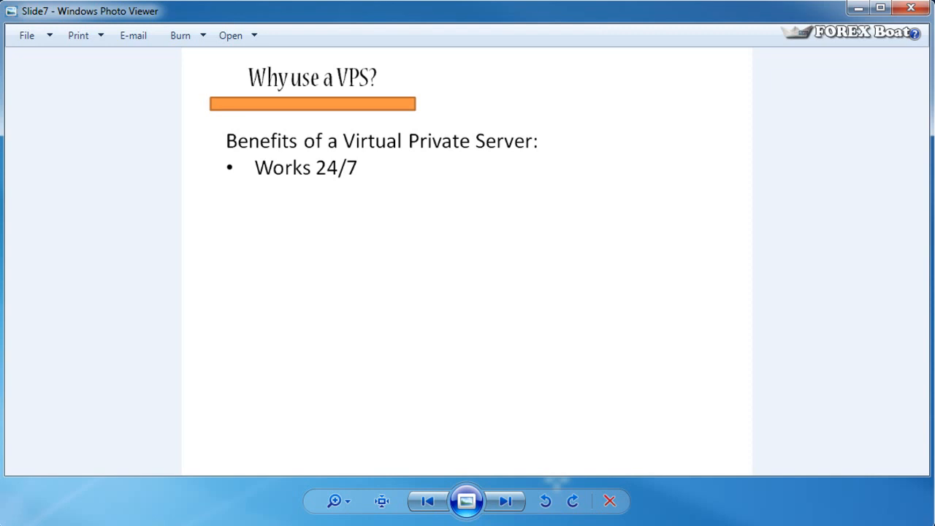
- Reveal the benefits Frees up your personal computer and Accessible from anywhere
{"action": "left_click", "coordinate": [506, 502]}
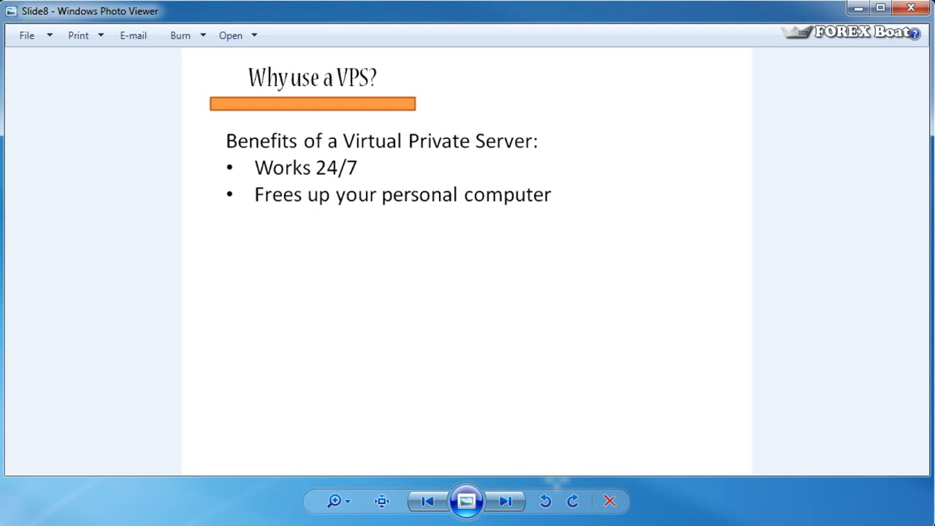
{"action": "left_click", "coordinate": [504, 501]}
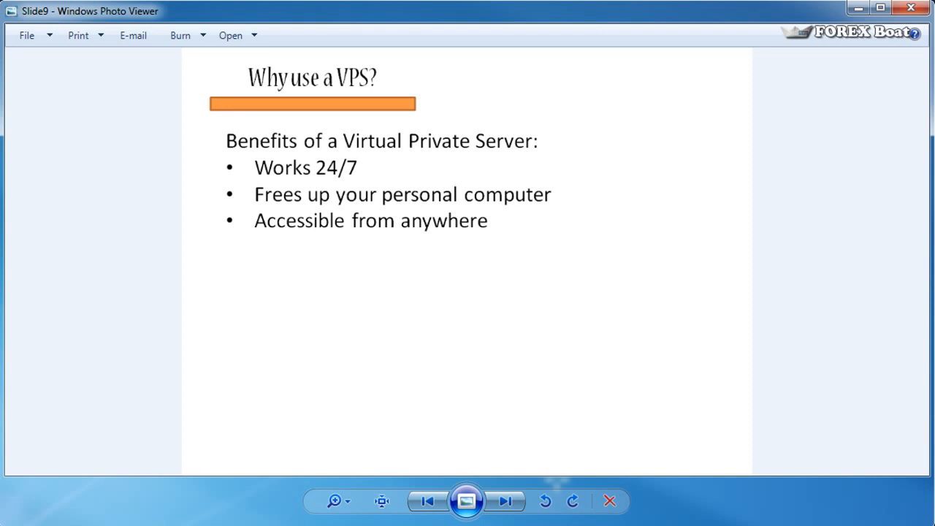
- Reveal the fourth benefit, reliable power supply and internet connection
{"action": "left_click", "coordinate": [505, 501]}
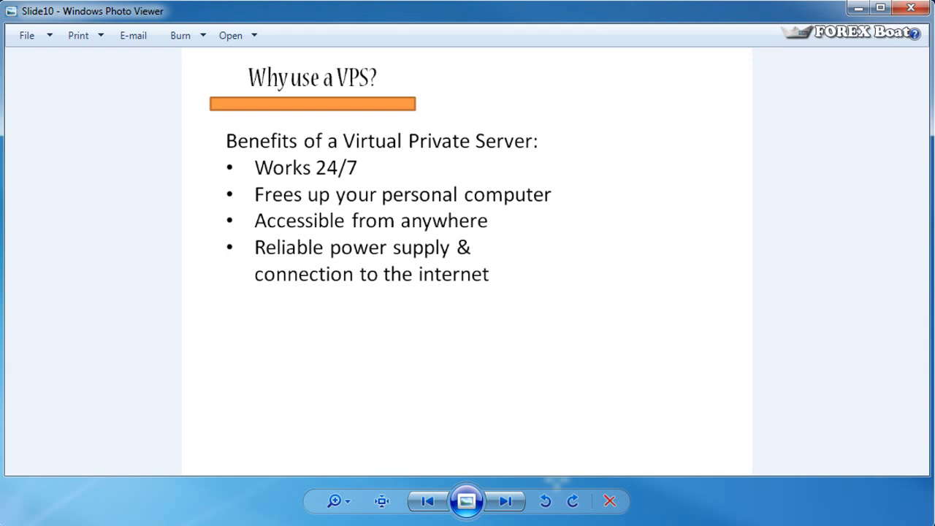
- Reveal the fifth benefit, Scalable to your needs, and advance to the closing thank-you
{"action": "left_click", "coordinate": [505, 502]}
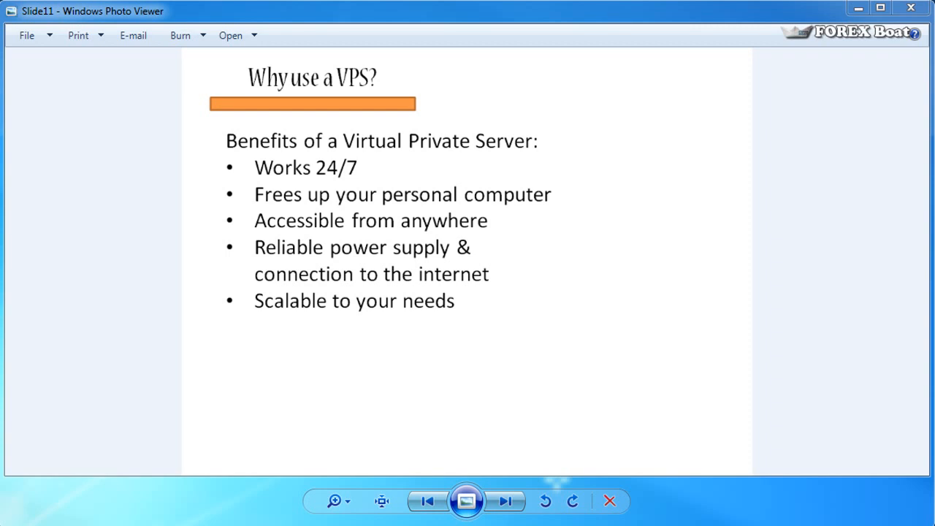
{"action": "left_click", "coordinate": [506, 501]}
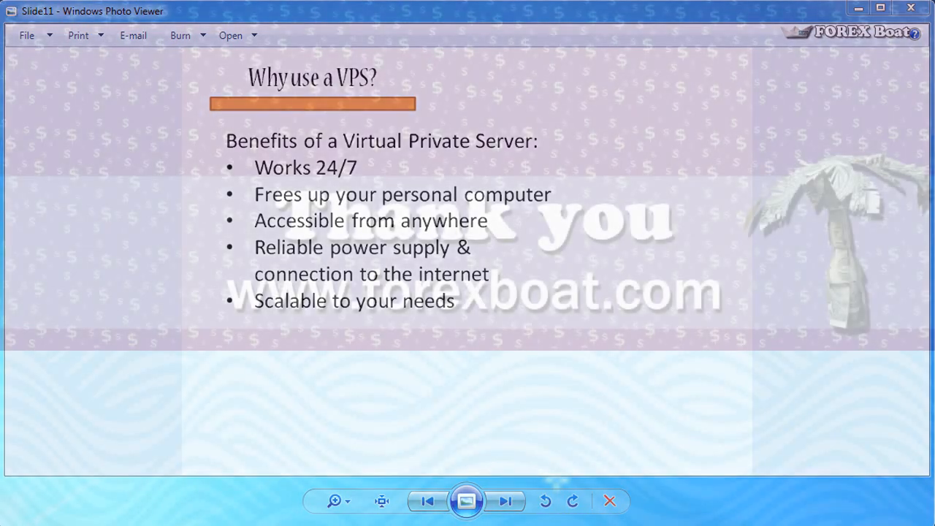